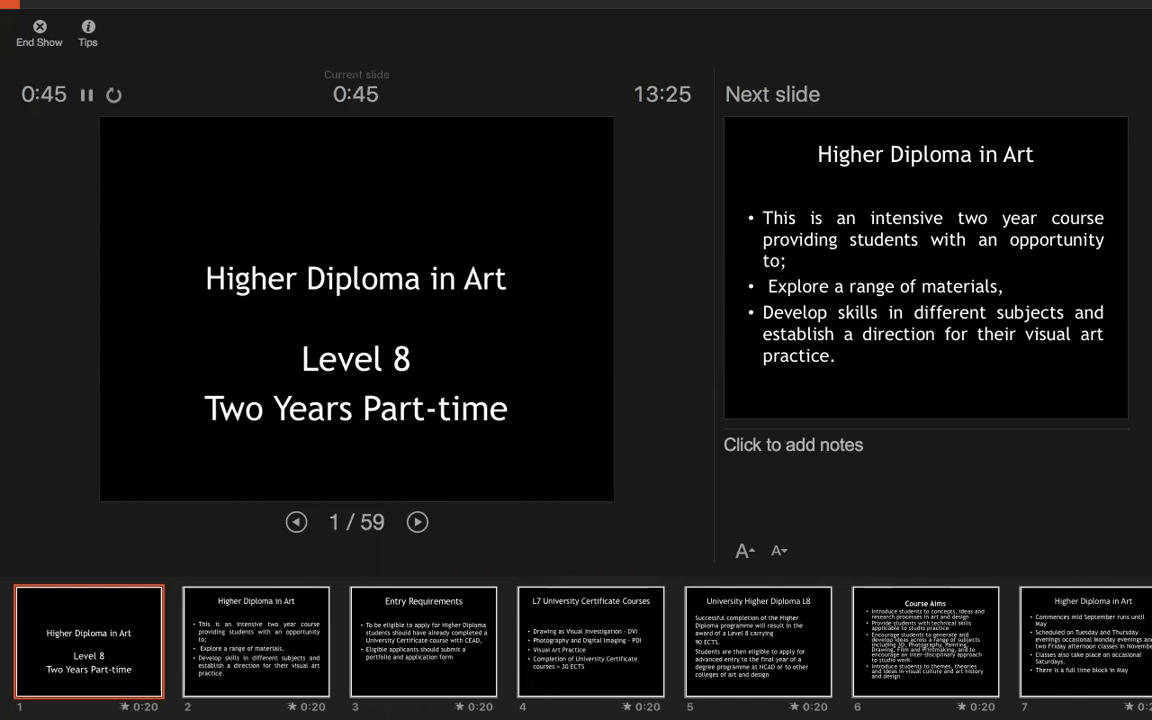
Advance through the course overview, Entry Requirements and L7 University Certificate slides to slide 7 of 59.
left_click(416, 520)
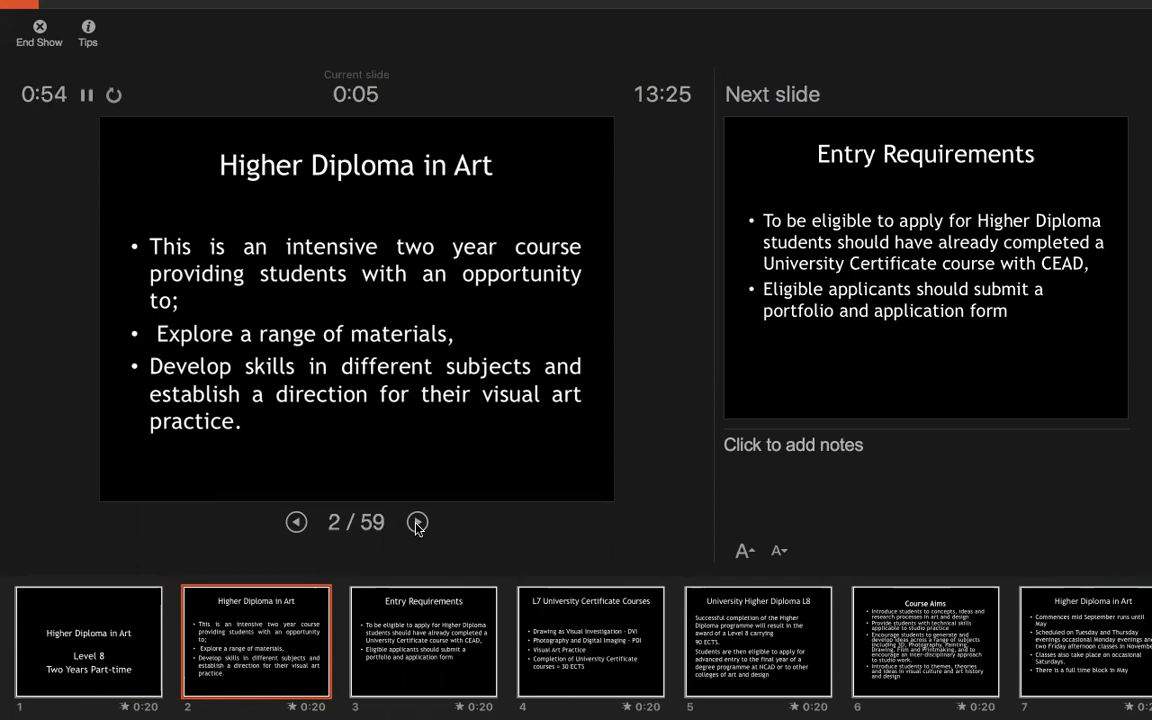
left_click(416, 522)
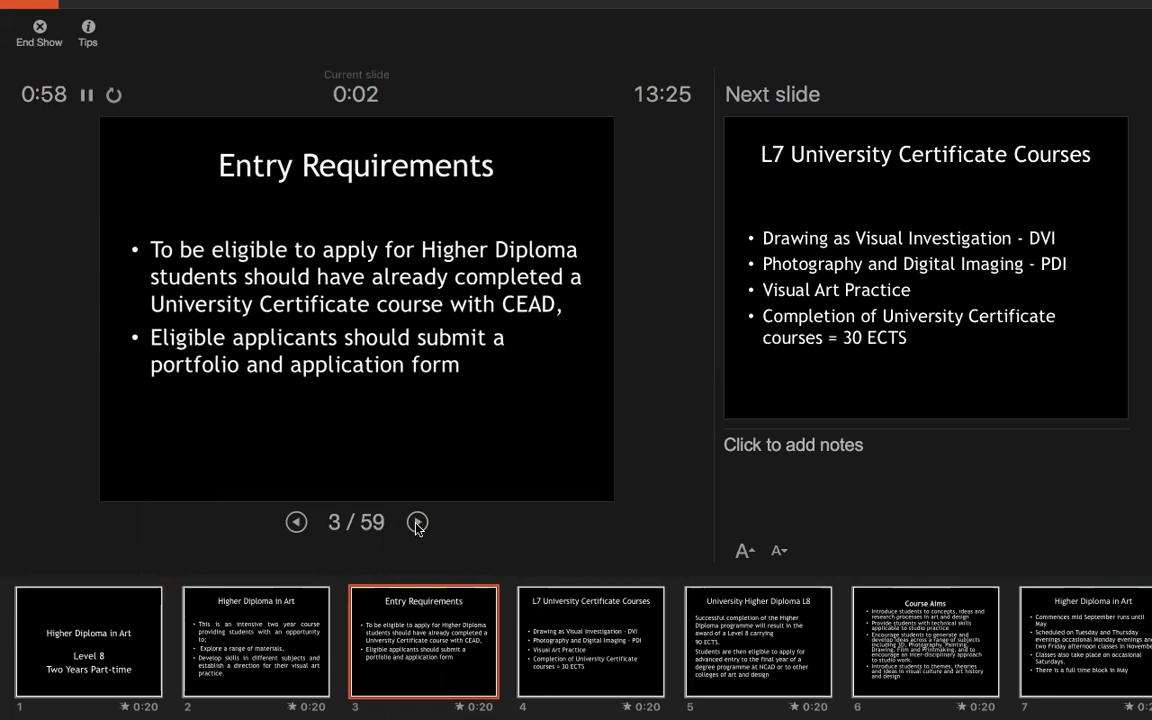
left_click(416, 522)
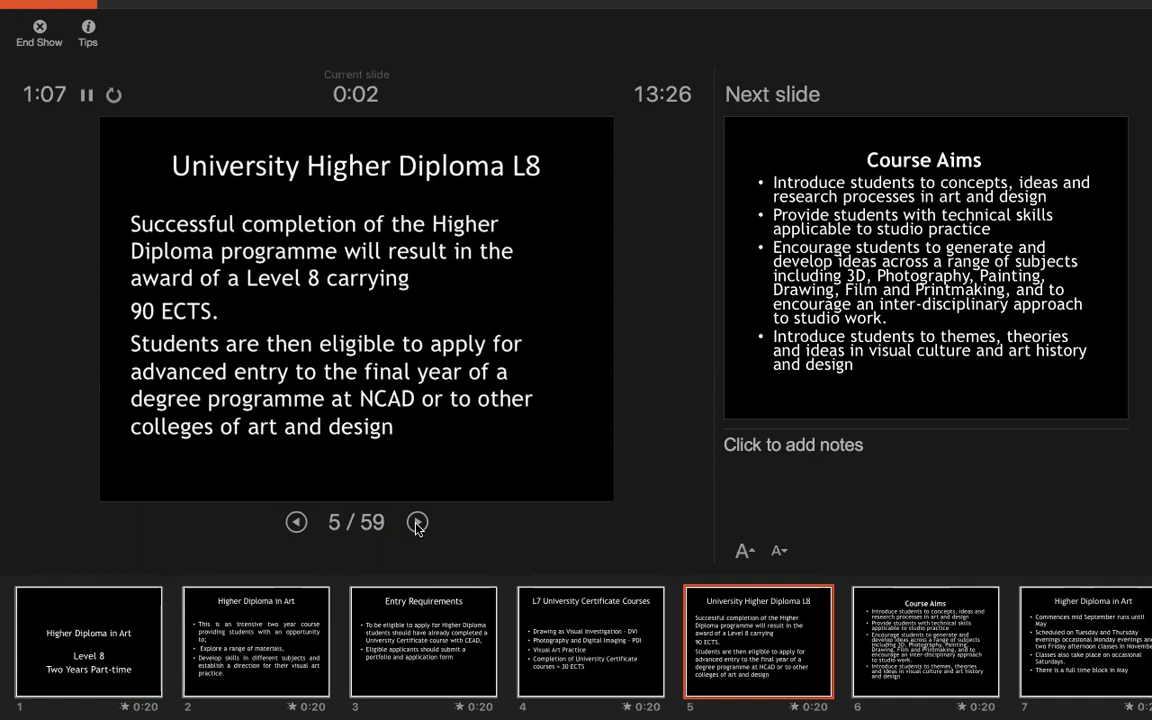
left_click(416, 522)
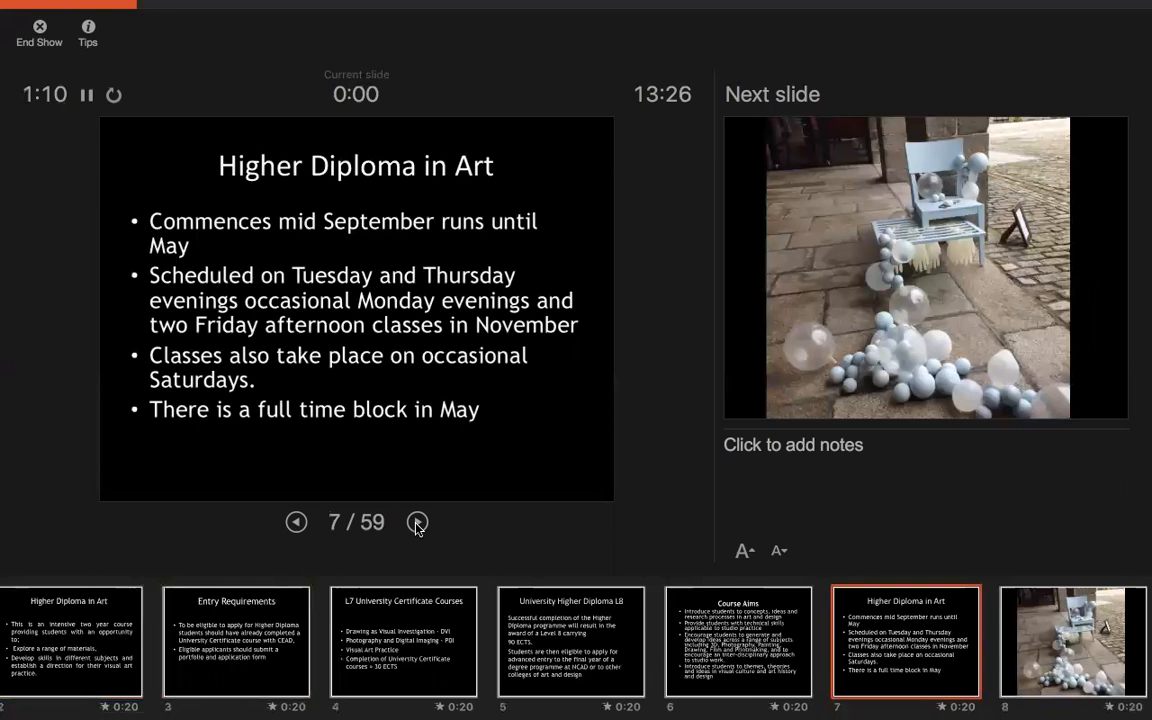
Advance through the student-work photos, including the red vests, to the courtyard chairs slide 15.
left_click(416, 522)
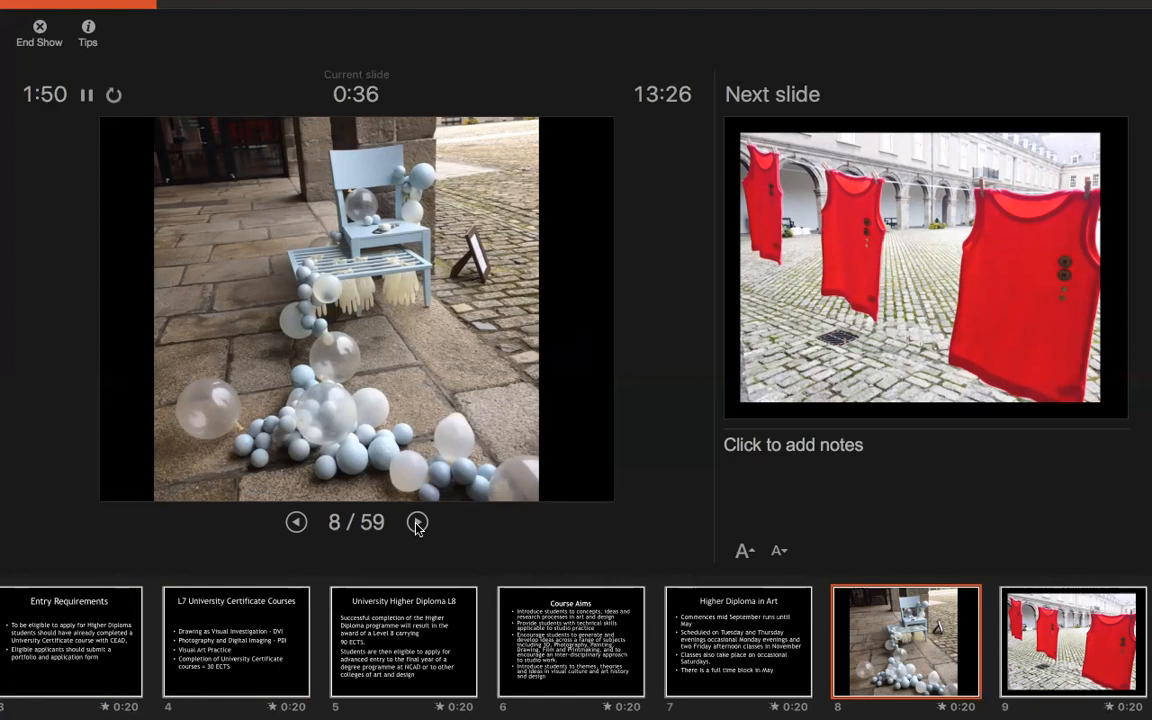
left_click(416, 522)
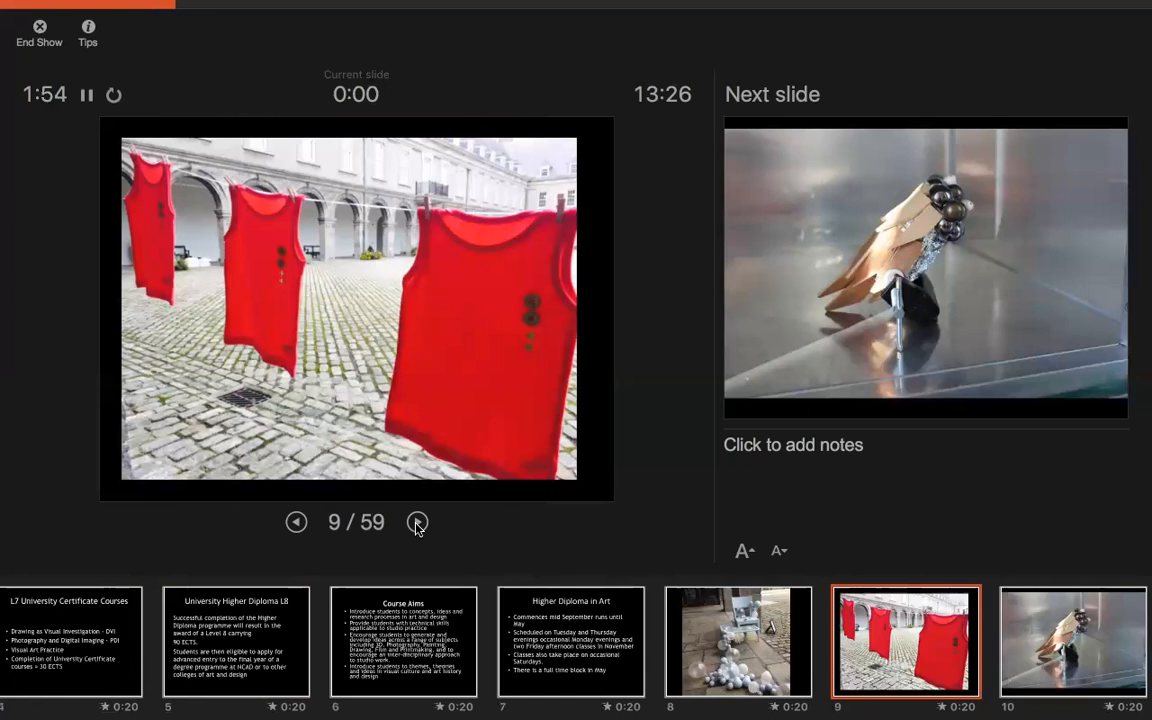
left_click(416, 522)
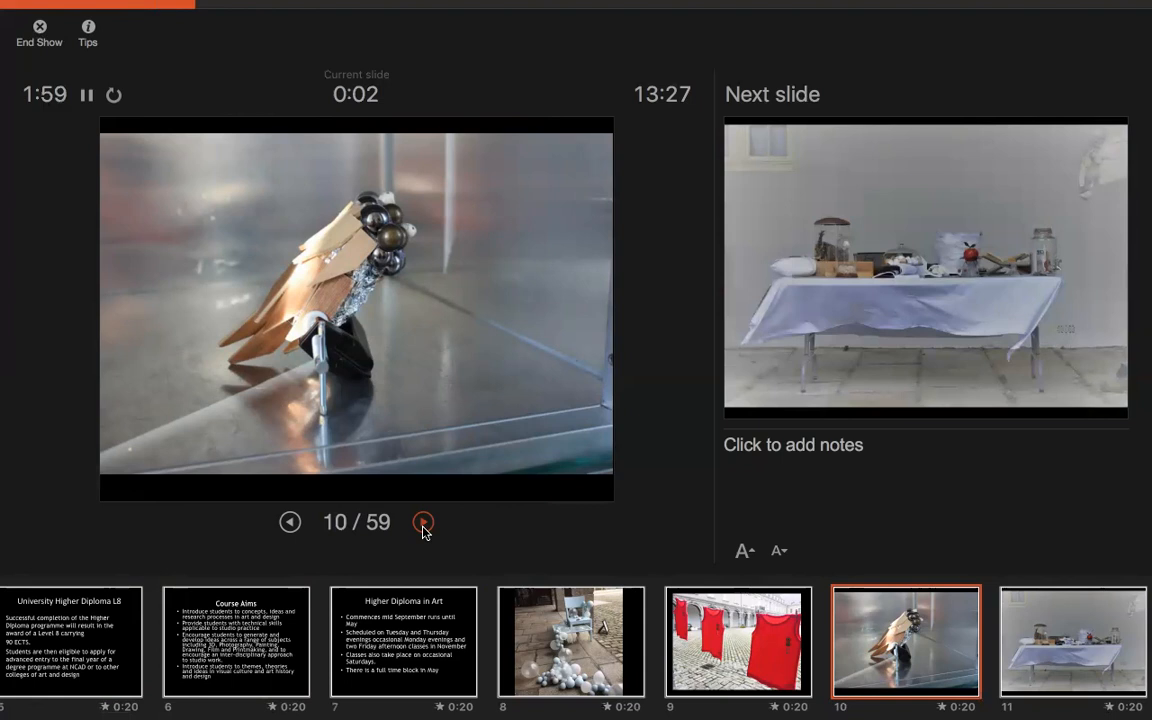
left_click(424, 520)
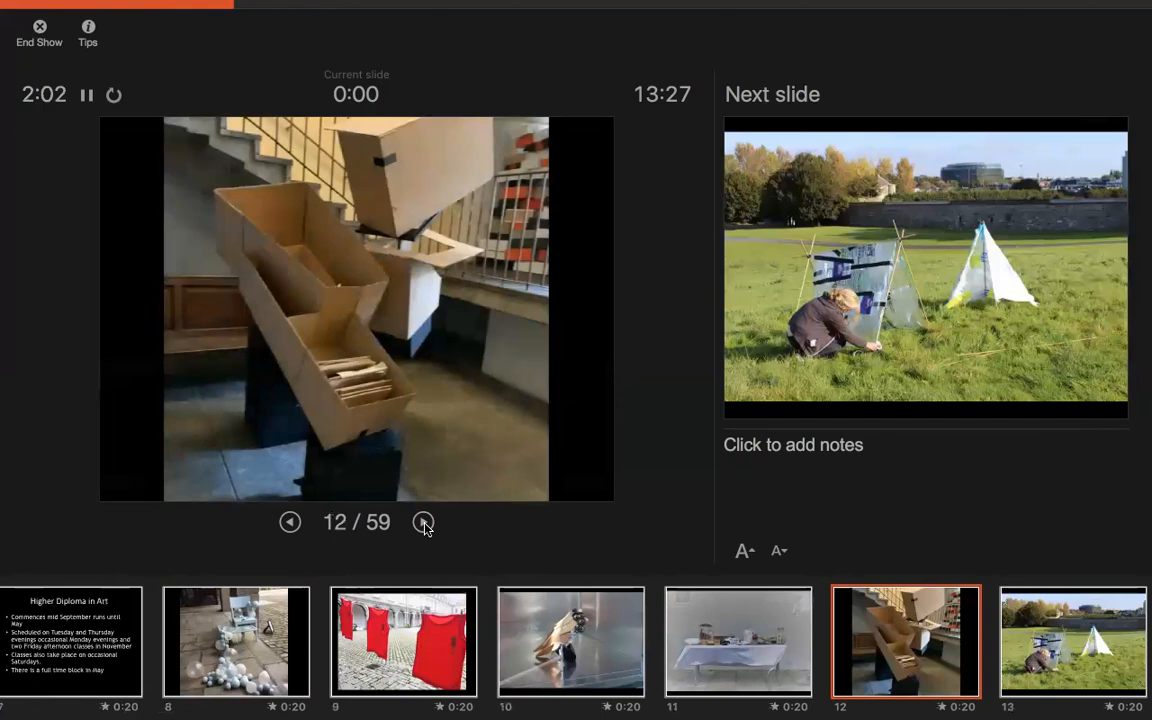
left_click(424, 520)
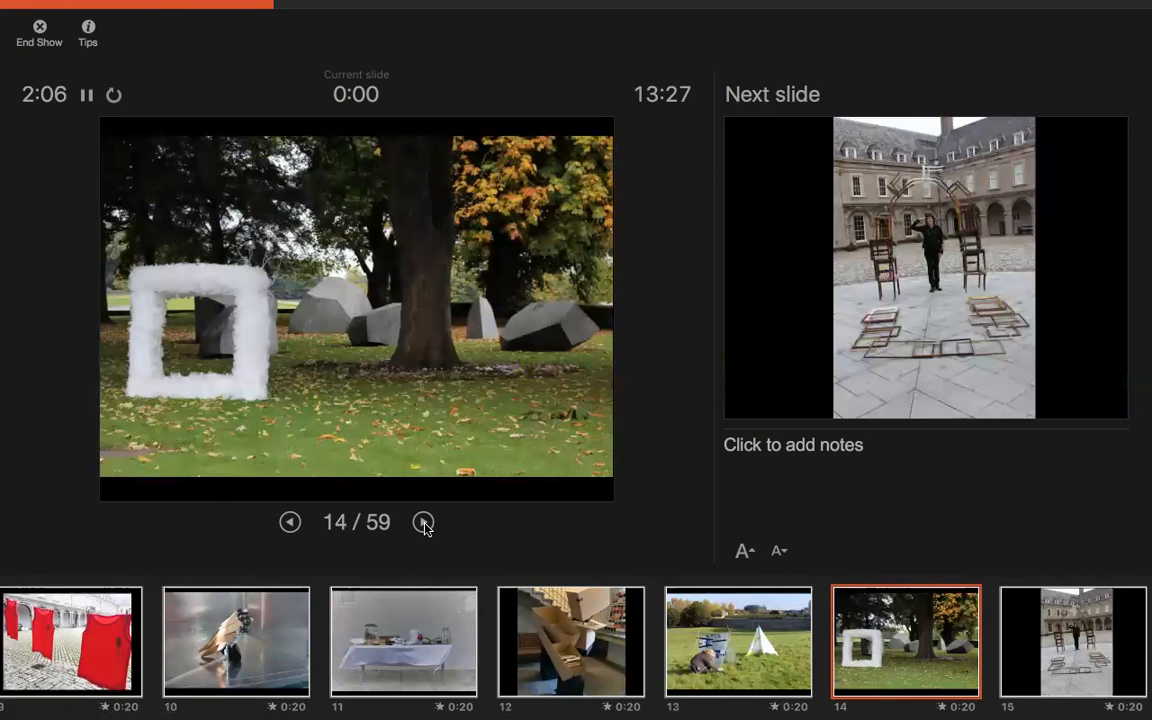
left_click(424, 520)
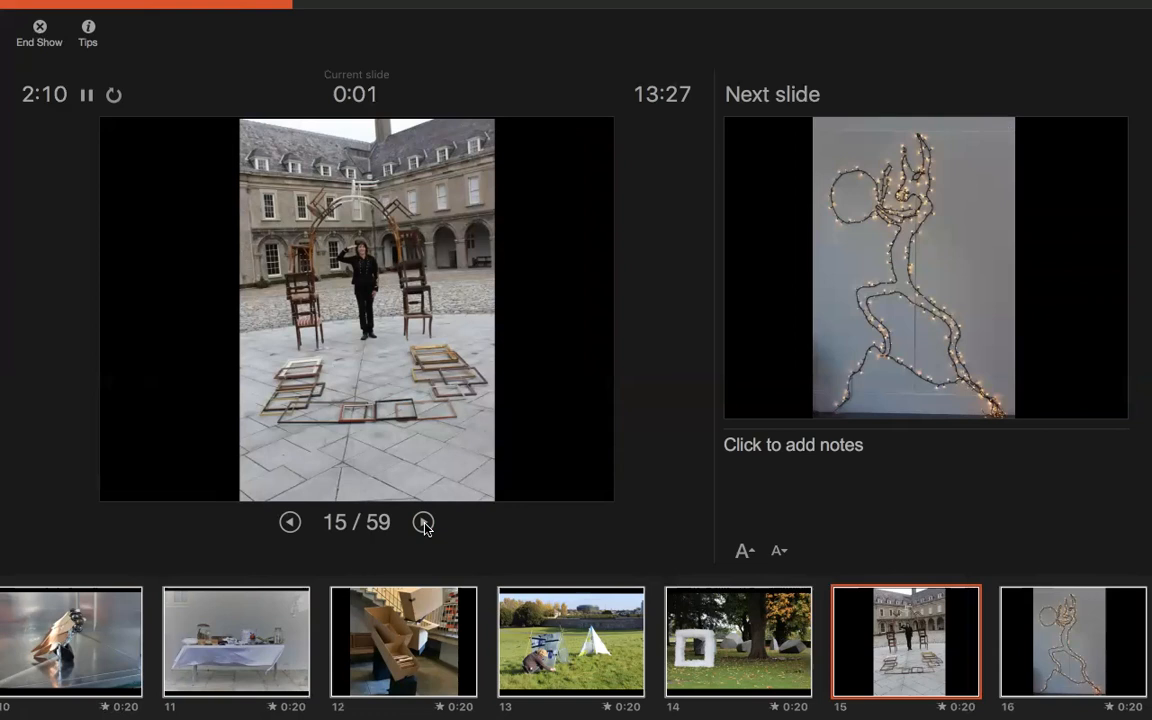
Advance past the coloured threads, white paper figures and wire cage sculpture to slide 28 of 59.
left_click(424, 520)
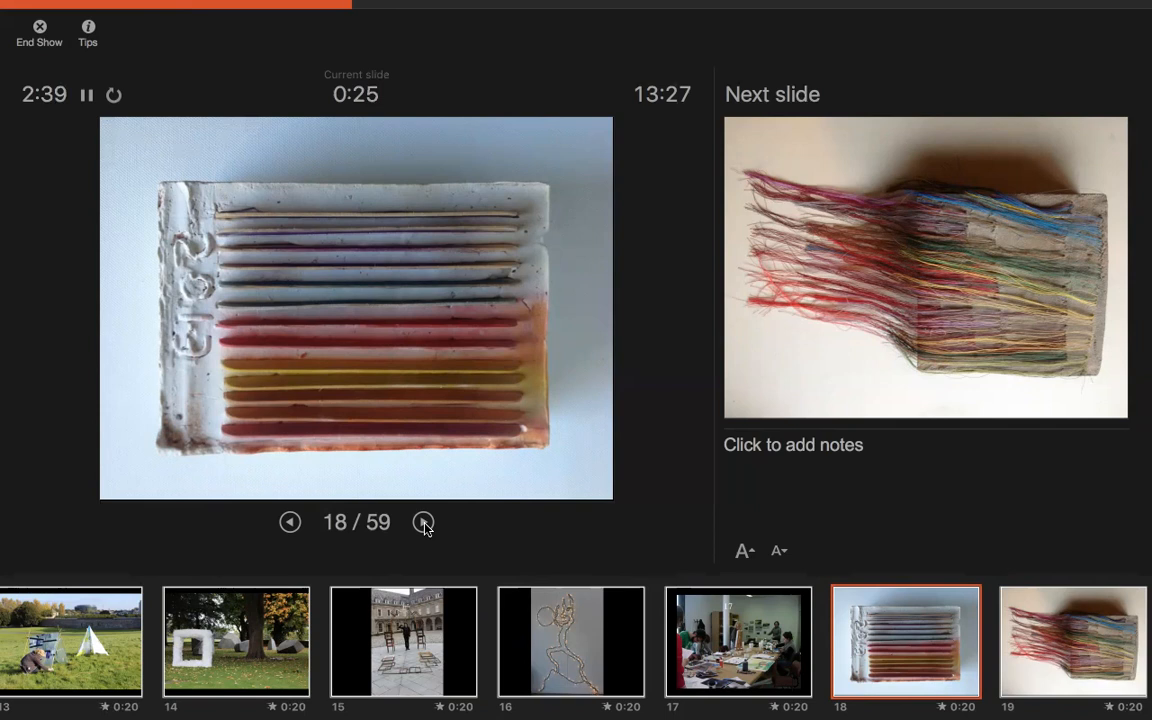
left_click(424, 520)
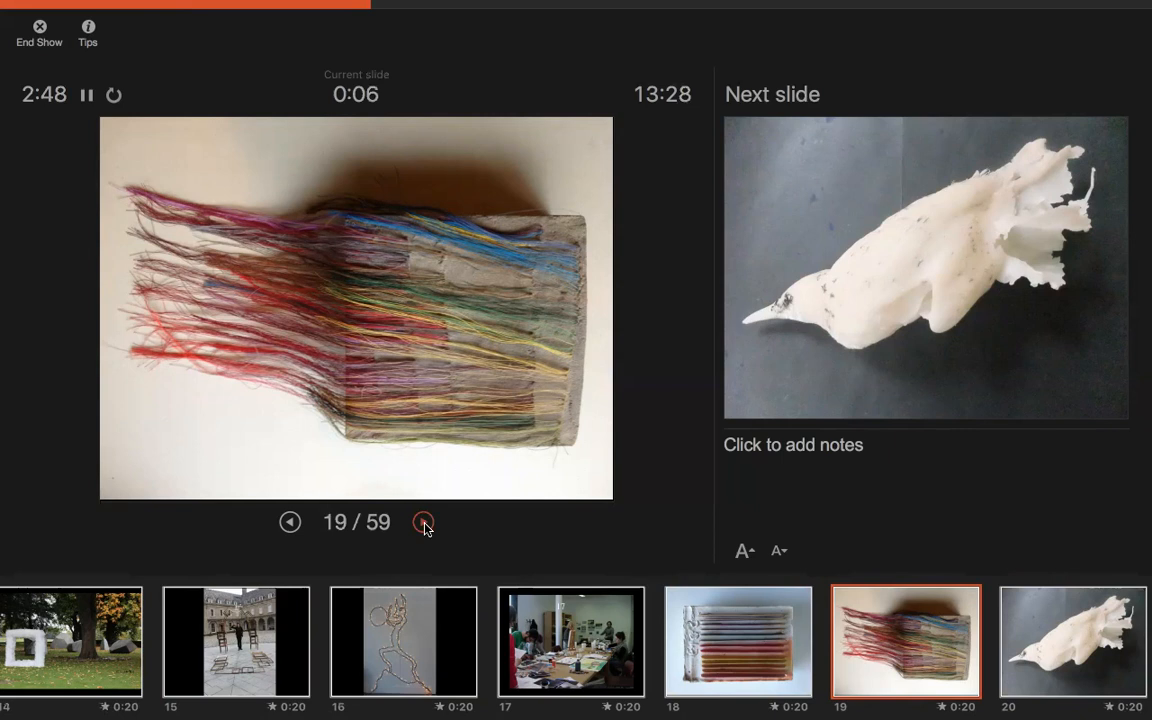
left_click(424, 522)
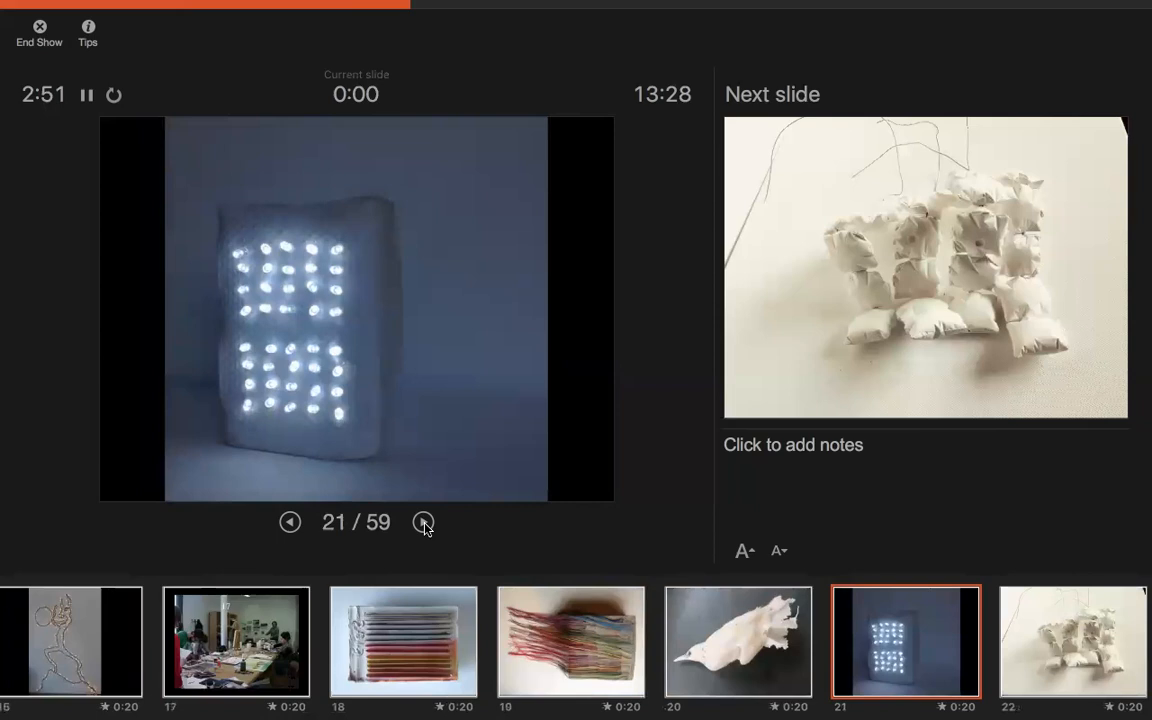
left_click(424, 522)
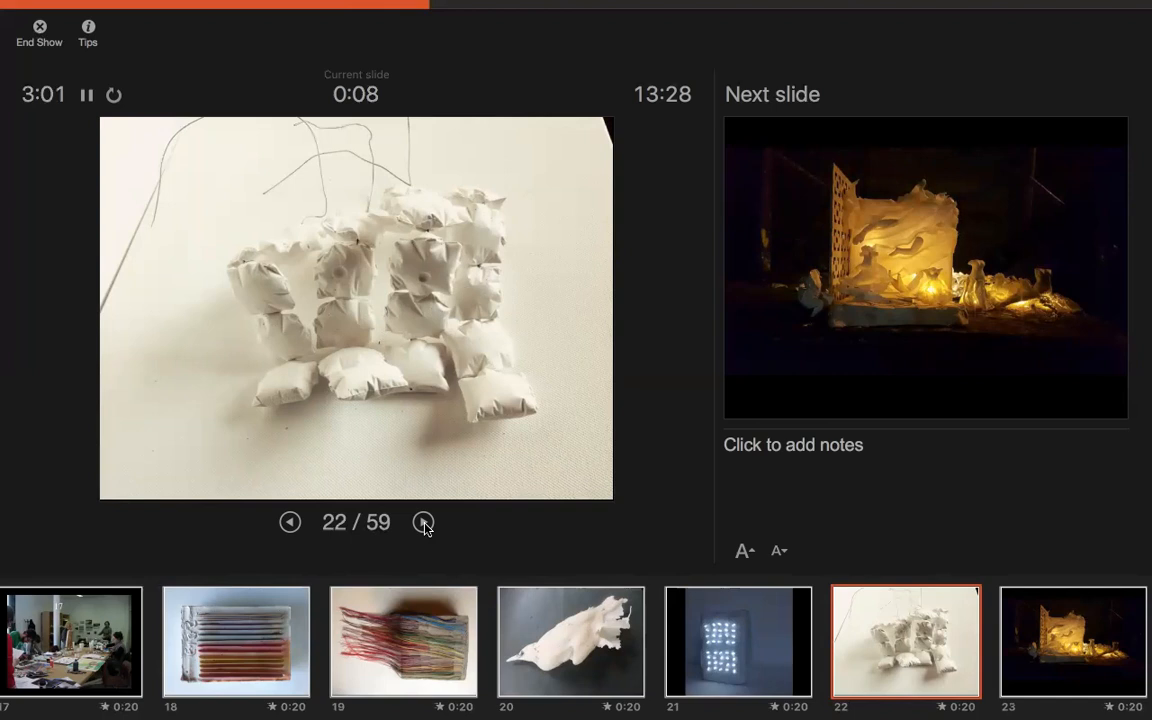
left_click(424, 520)
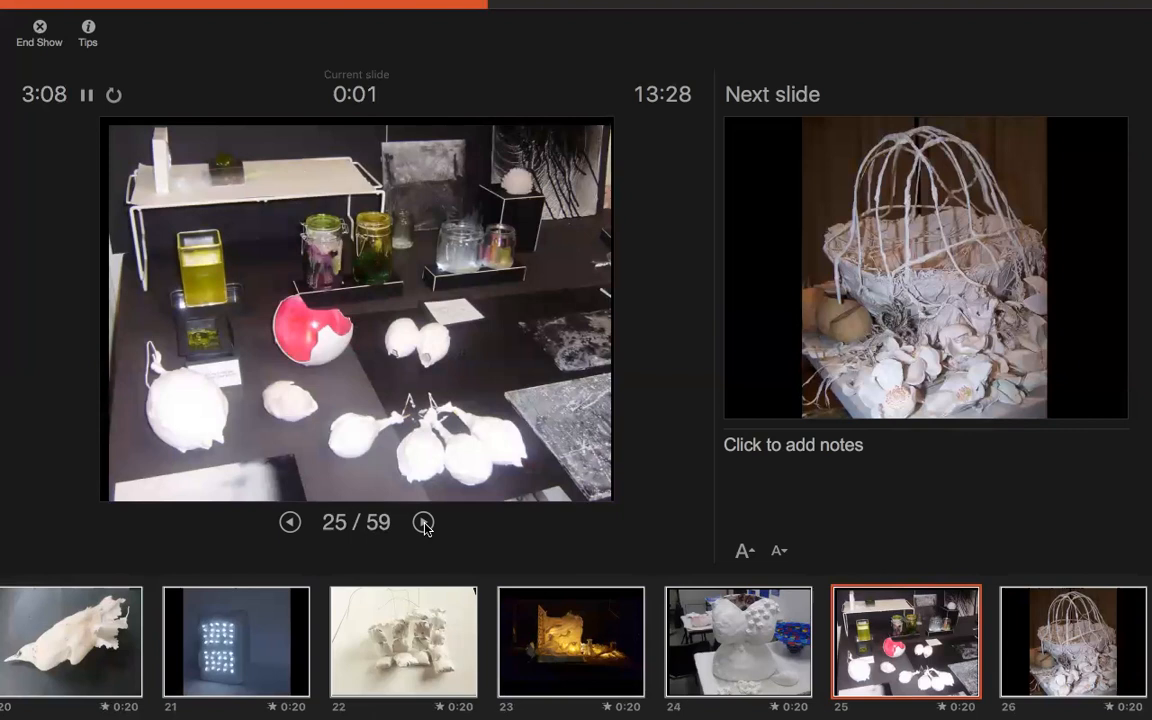
left_click(424, 522)
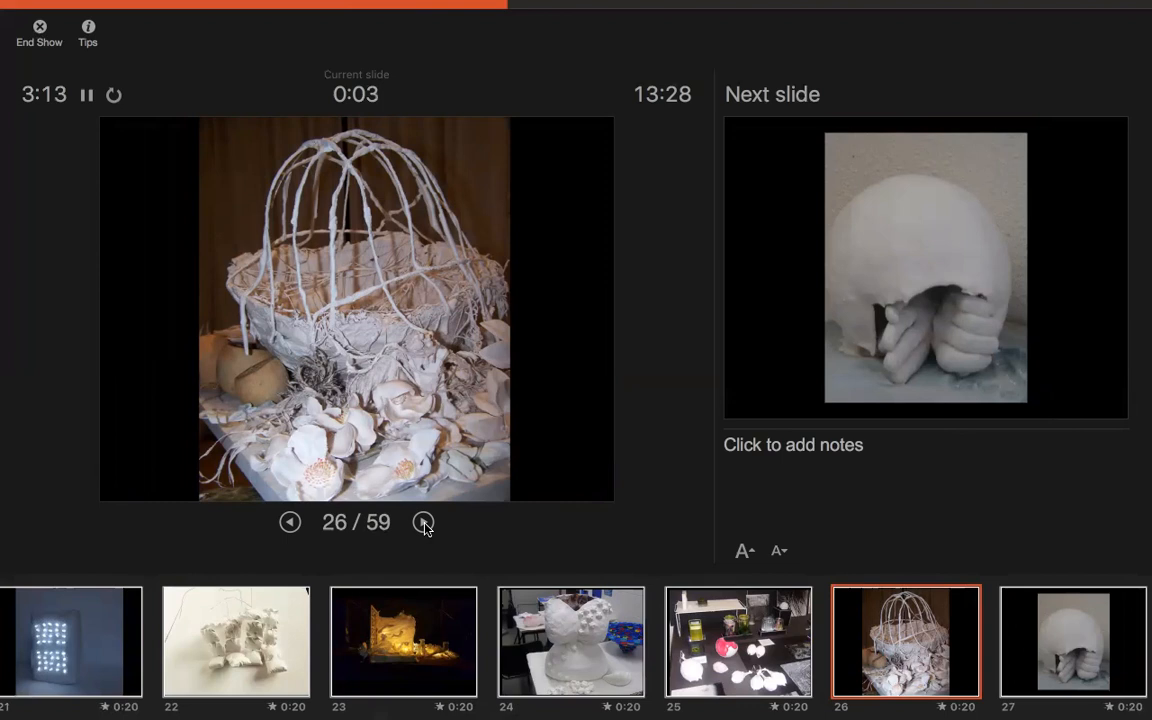
left_click(424, 522)
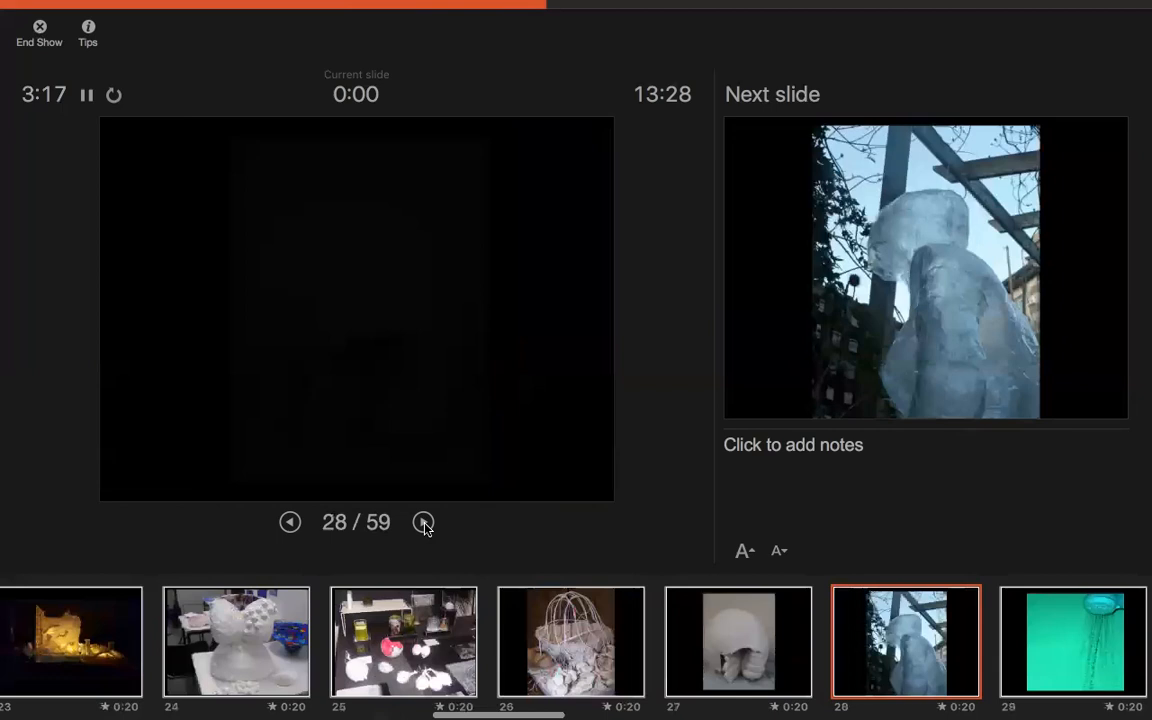
Advance past the green shower, doorway photos, red prints and pink spiky sculpture to the wire-knitted sock slide 40.
left_click(424, 522)
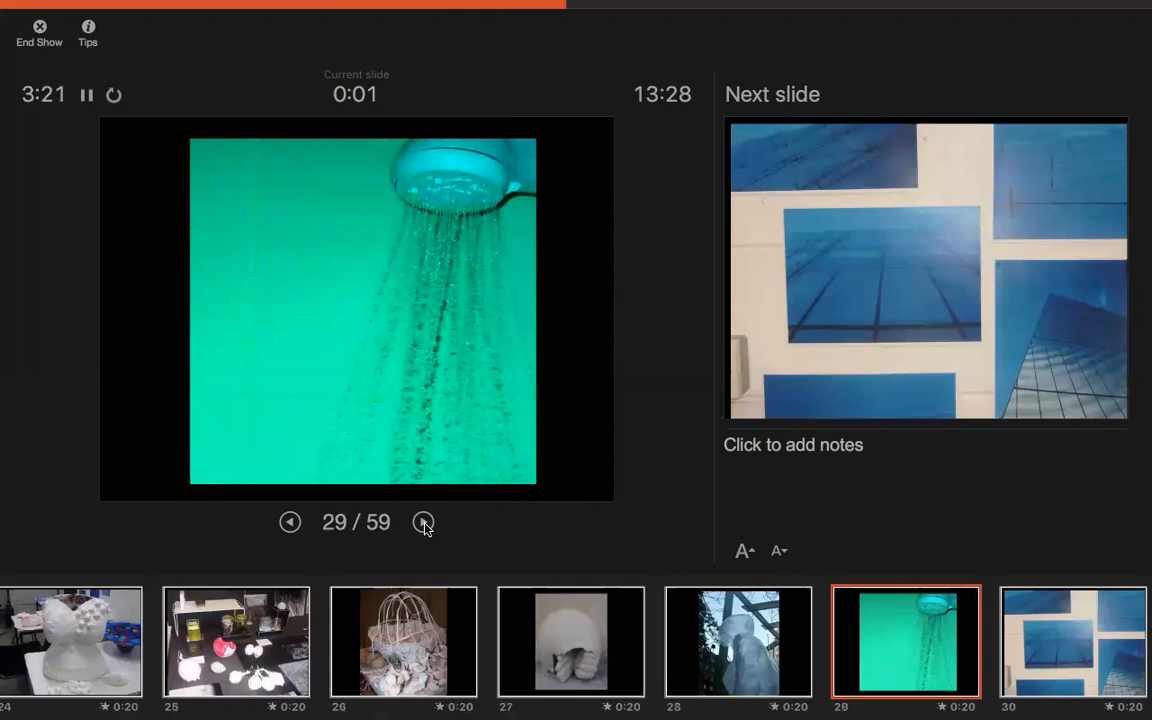
left_click(424, 522)
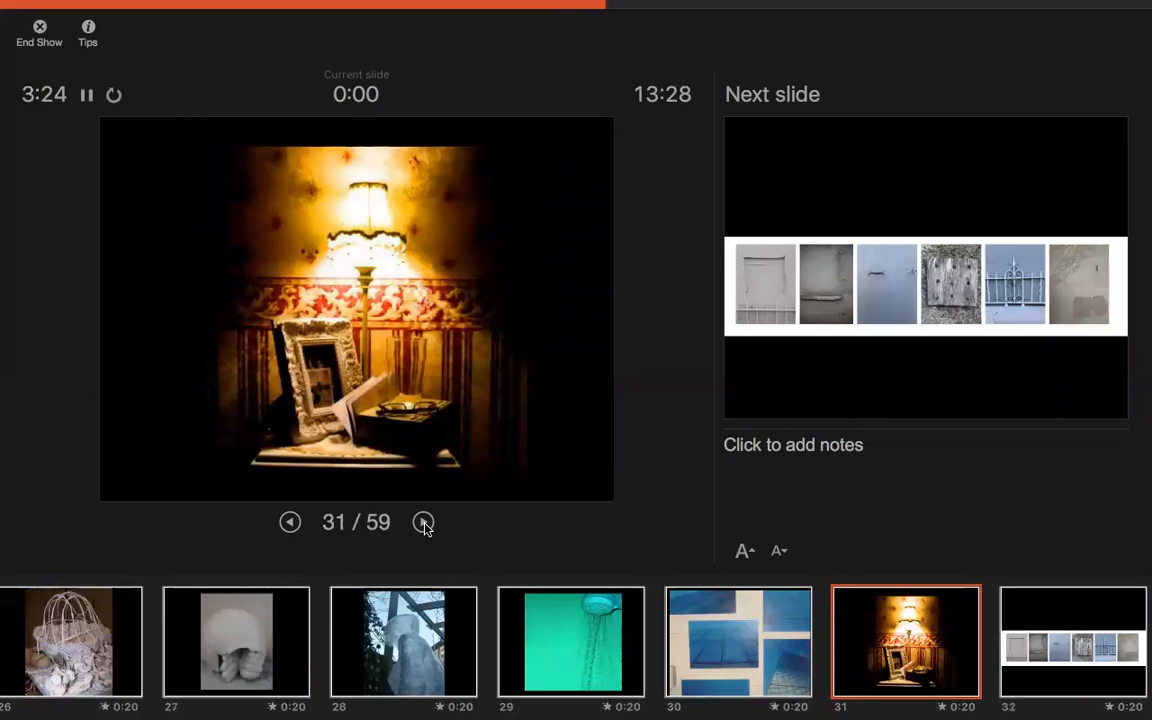
left_click(424, 522)
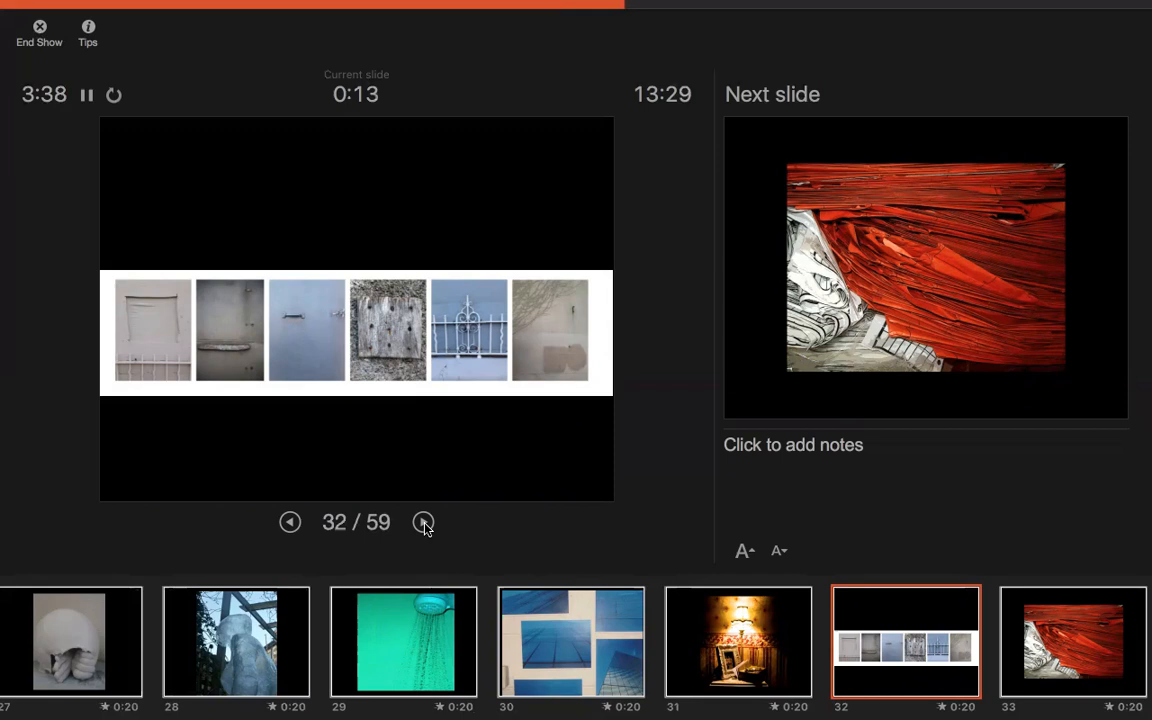
left_click(424, 520)
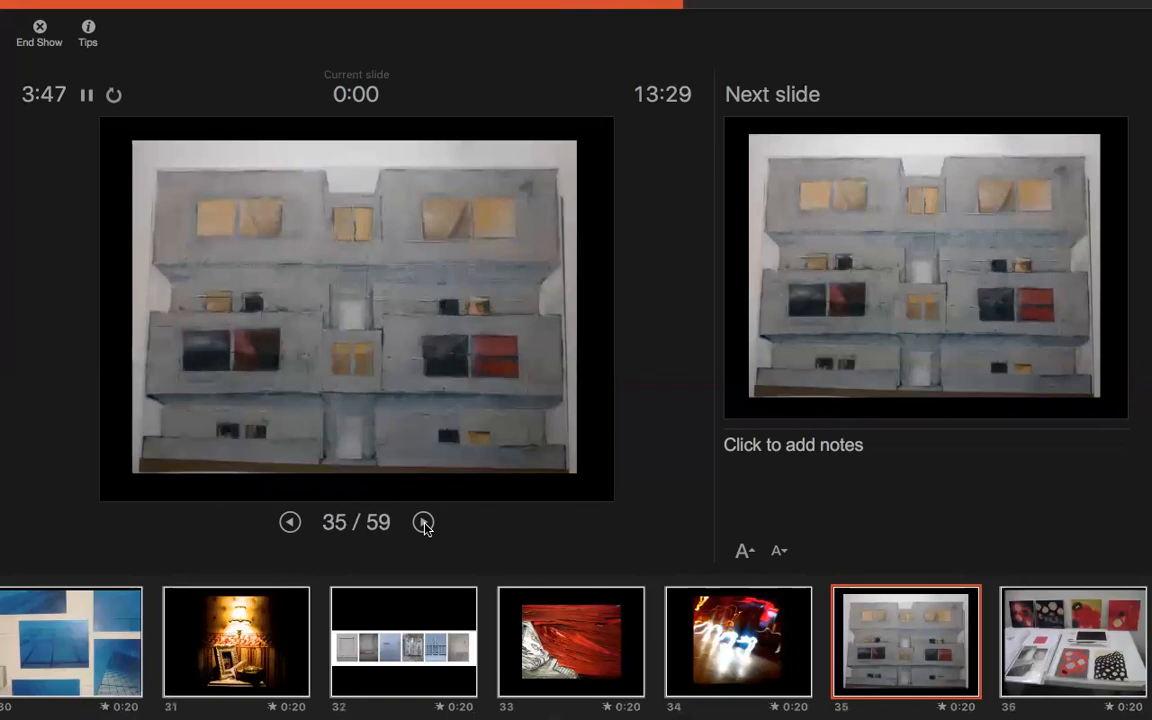
left_click(424, 522)
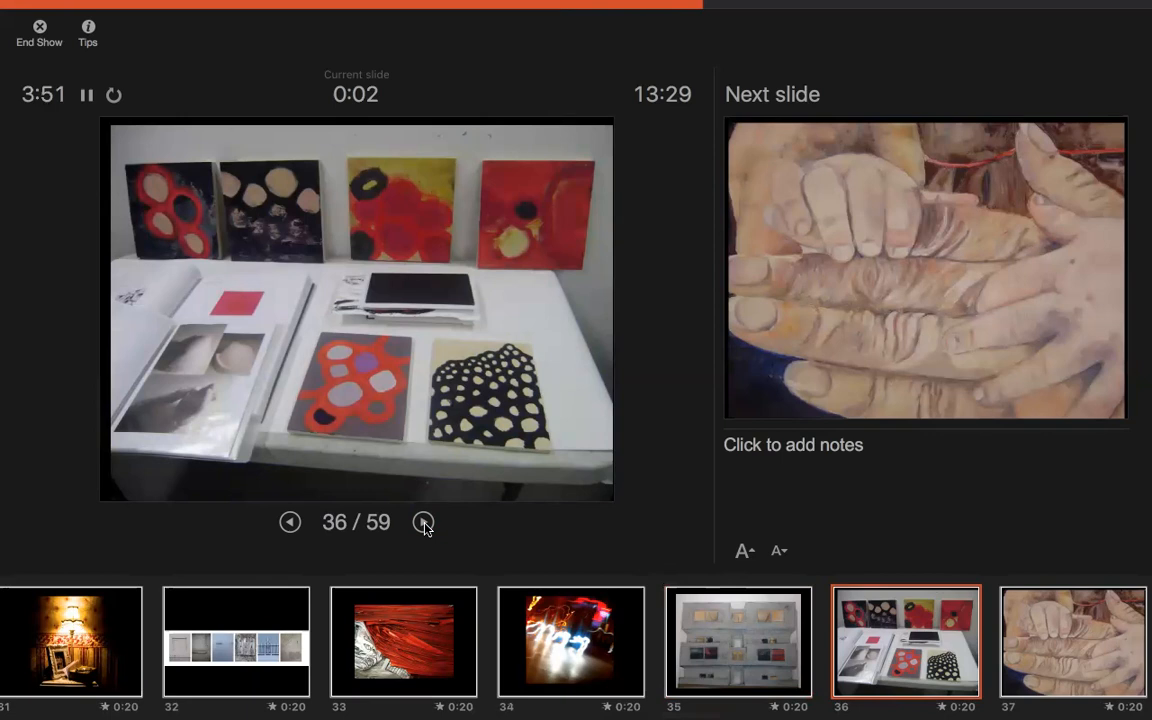
left_click(424, 522)
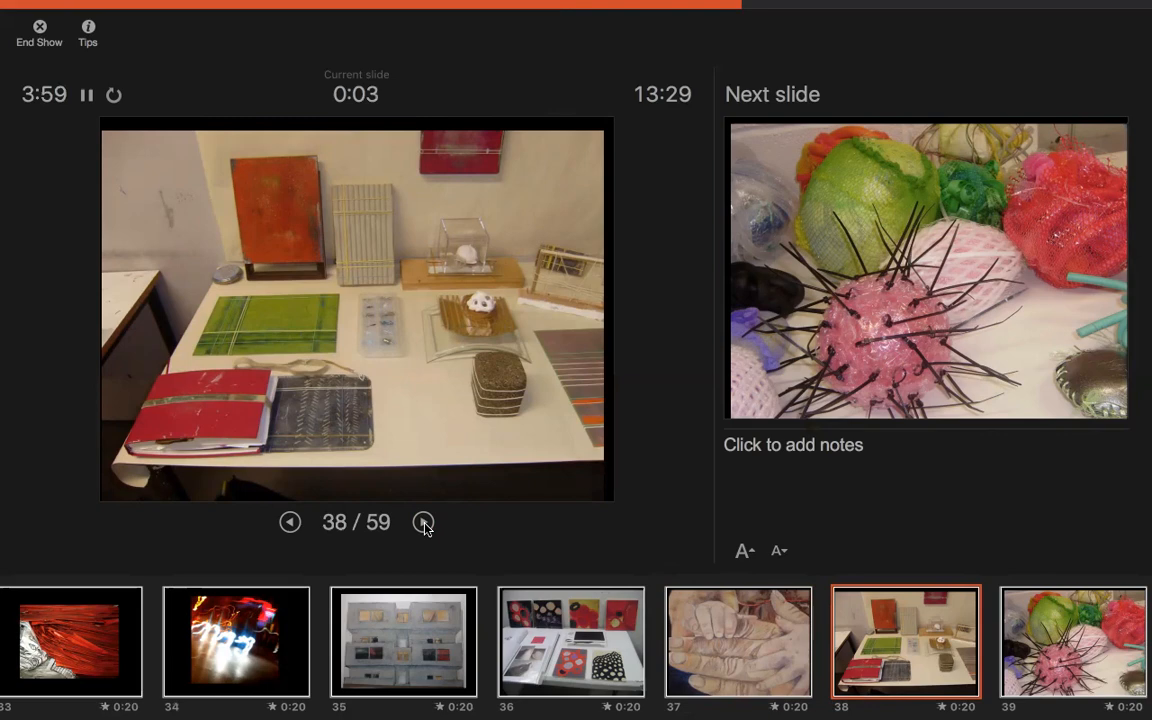
left_click(424, 522)
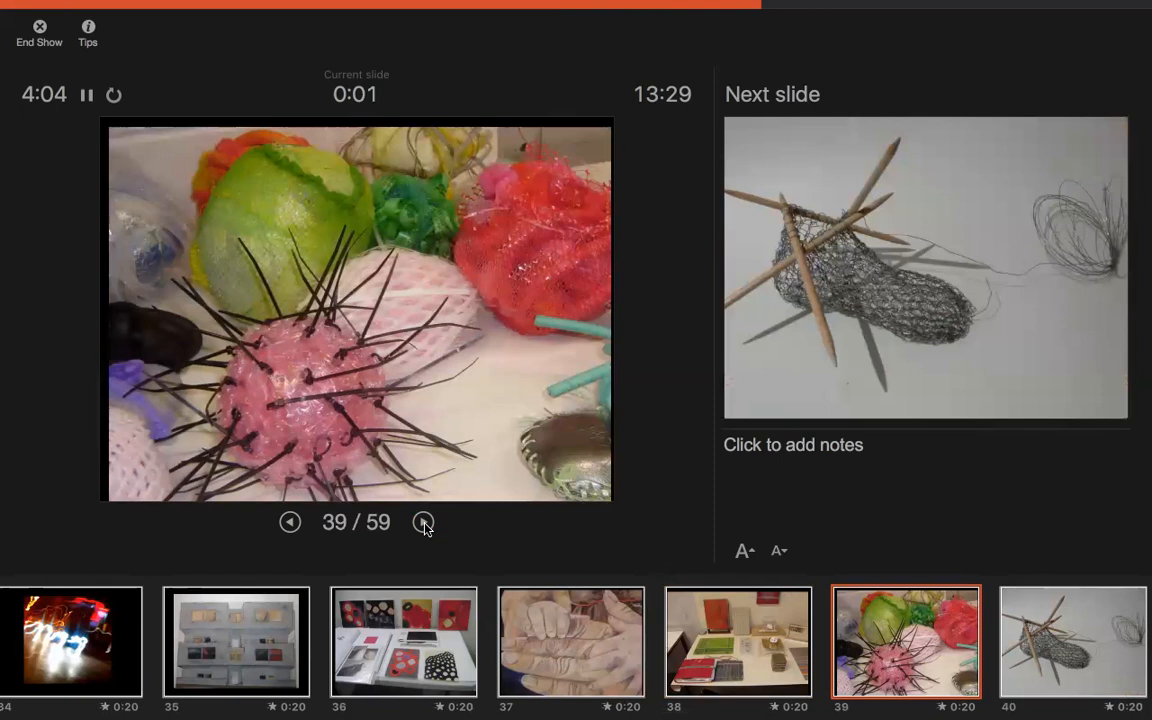
left_click(424, 522)
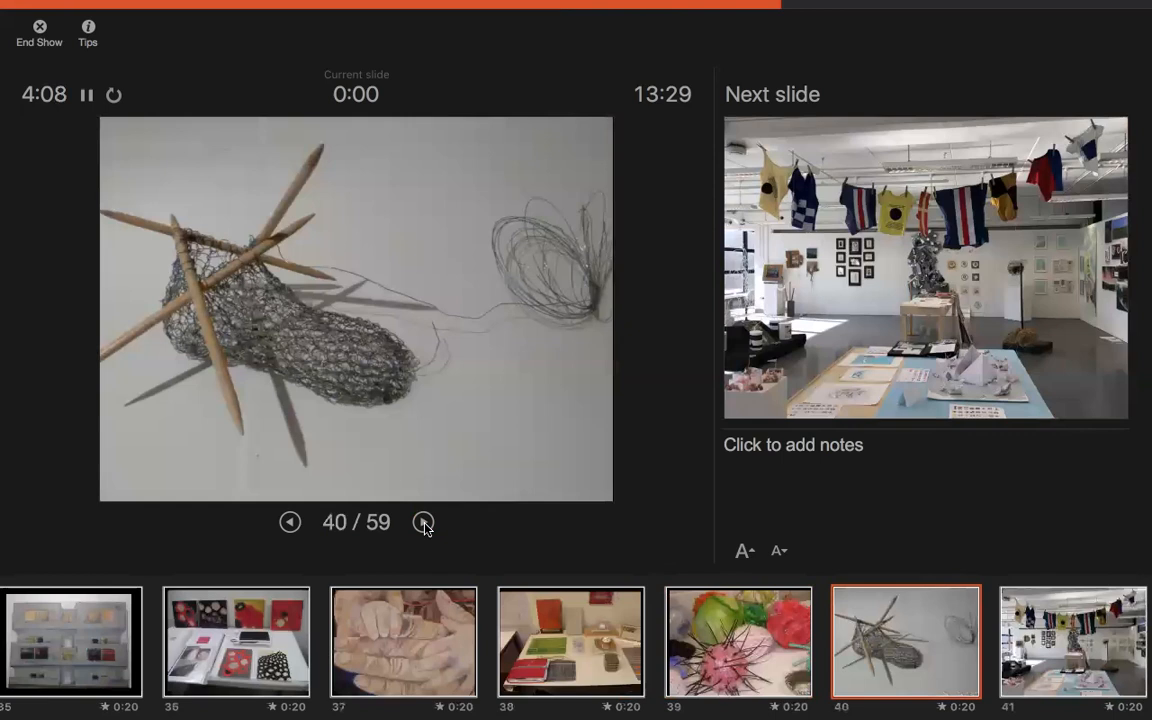
Advance past the studio exhibition and blue paintings to the portfolio/application requirements slide 49.
left_click(424, 522)
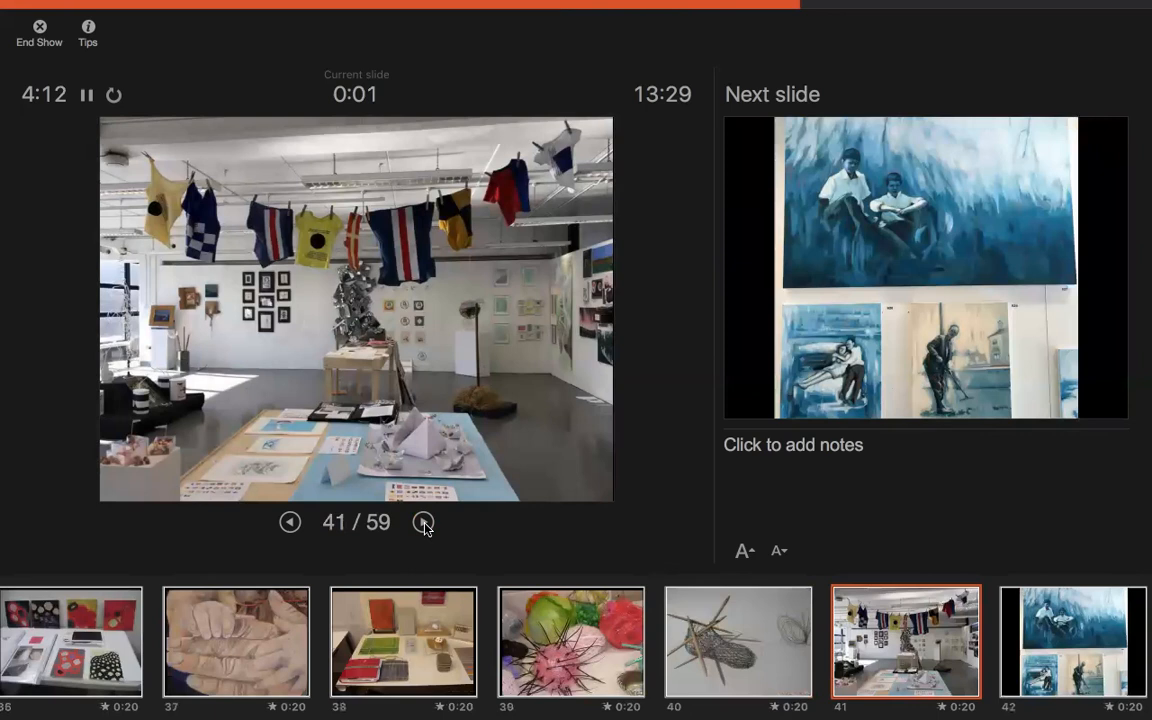
left_click(424, 522)
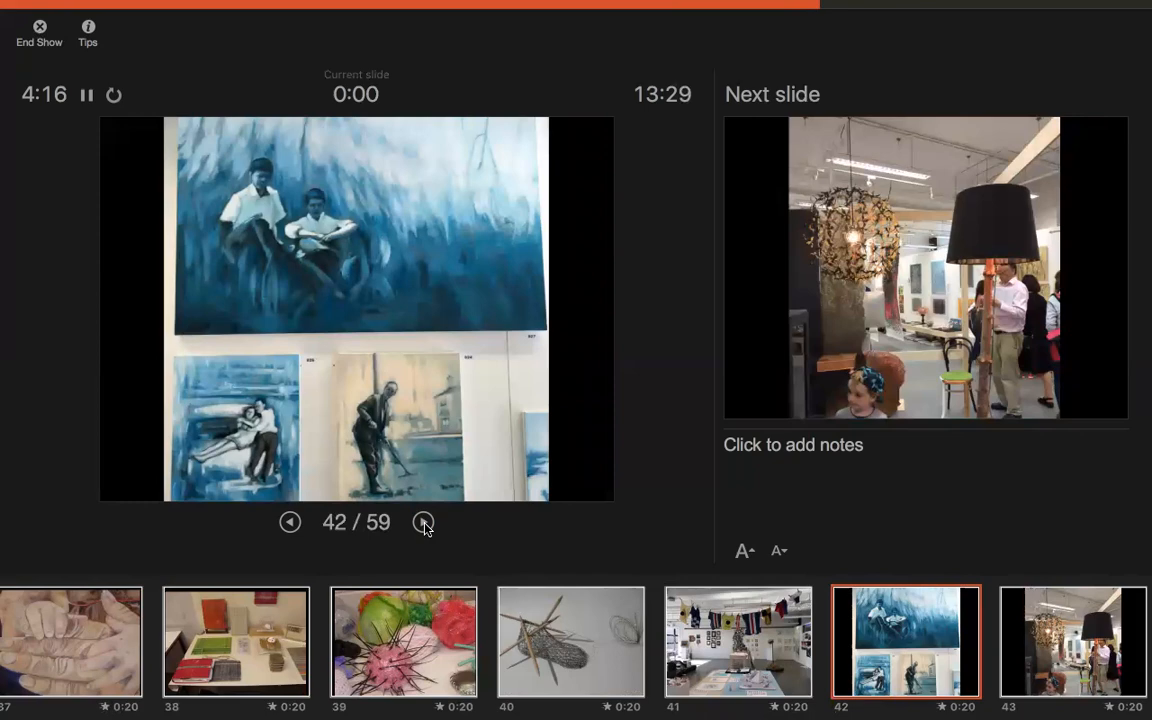
left_click(424, 522)
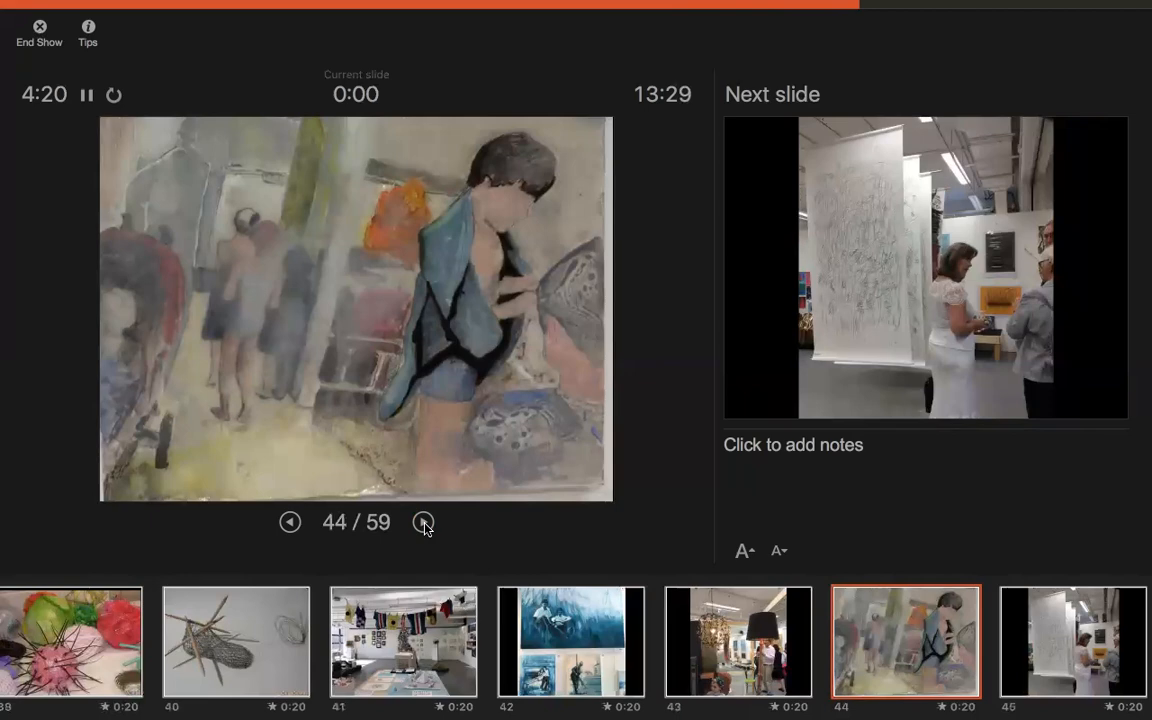
left_click(424, 522)
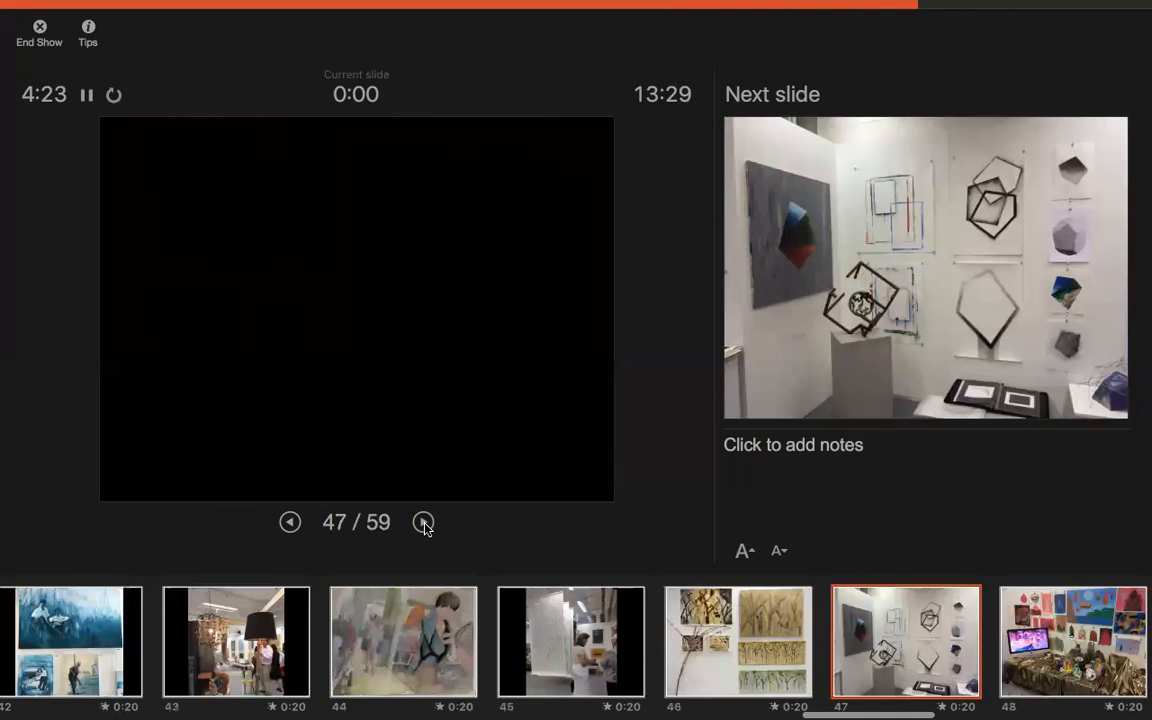
left_click(424, 522)
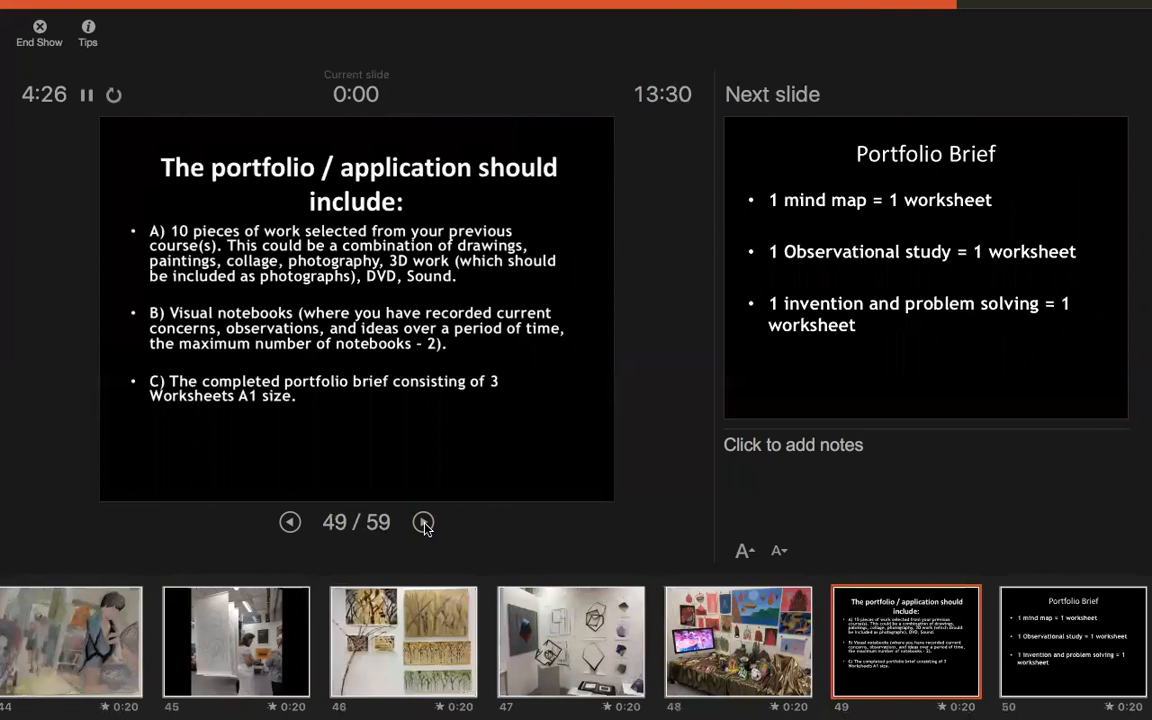